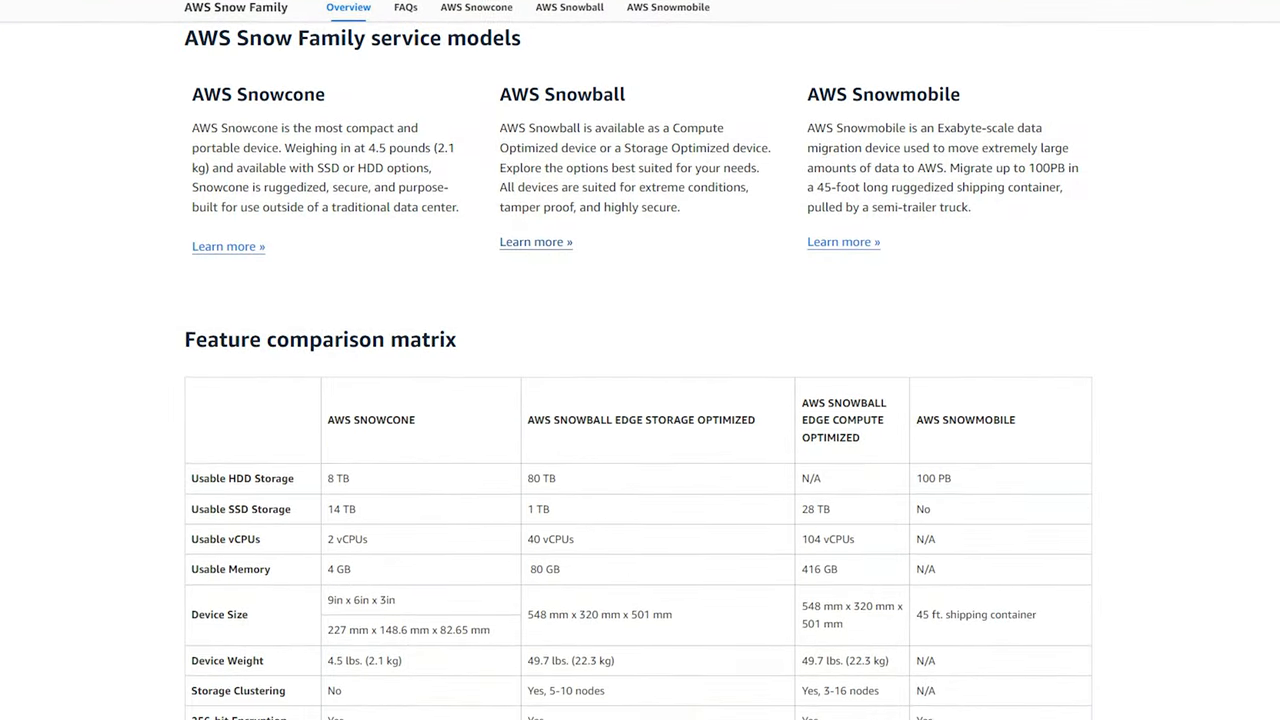
scroll("down", 3)
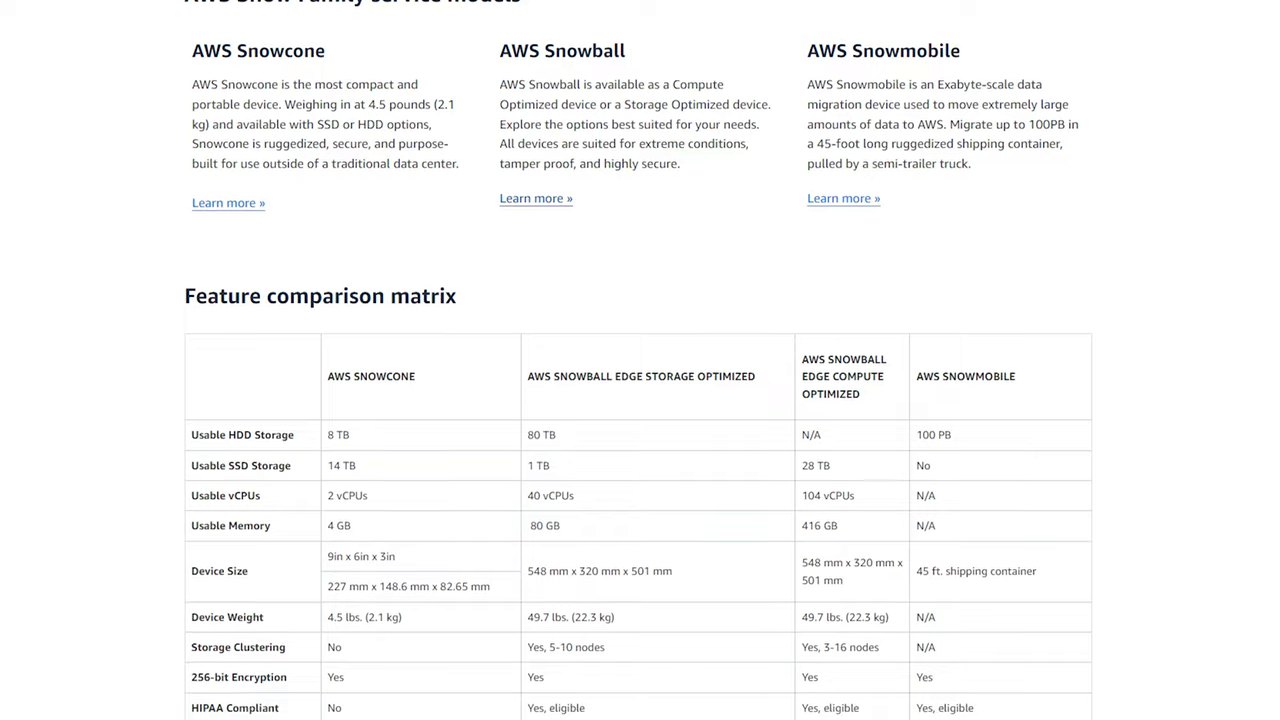
scroll("down", 3)
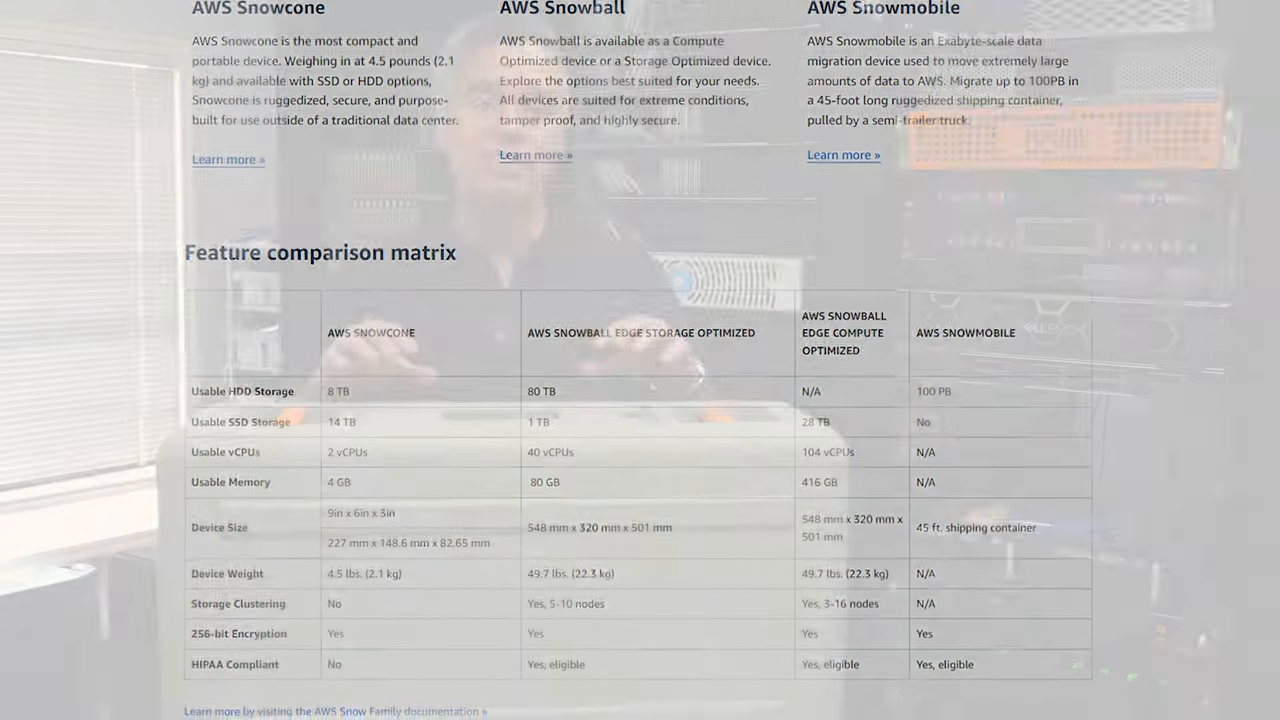